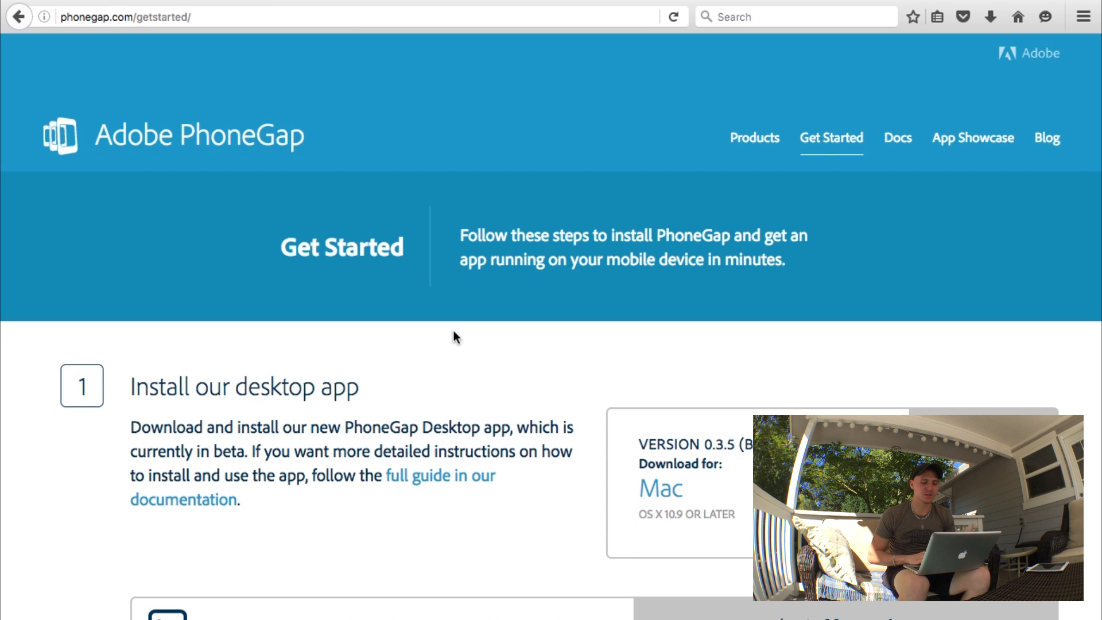
Scroll the Get Started page past step 1 to the mobile app and project steps
scroll("down", 3)
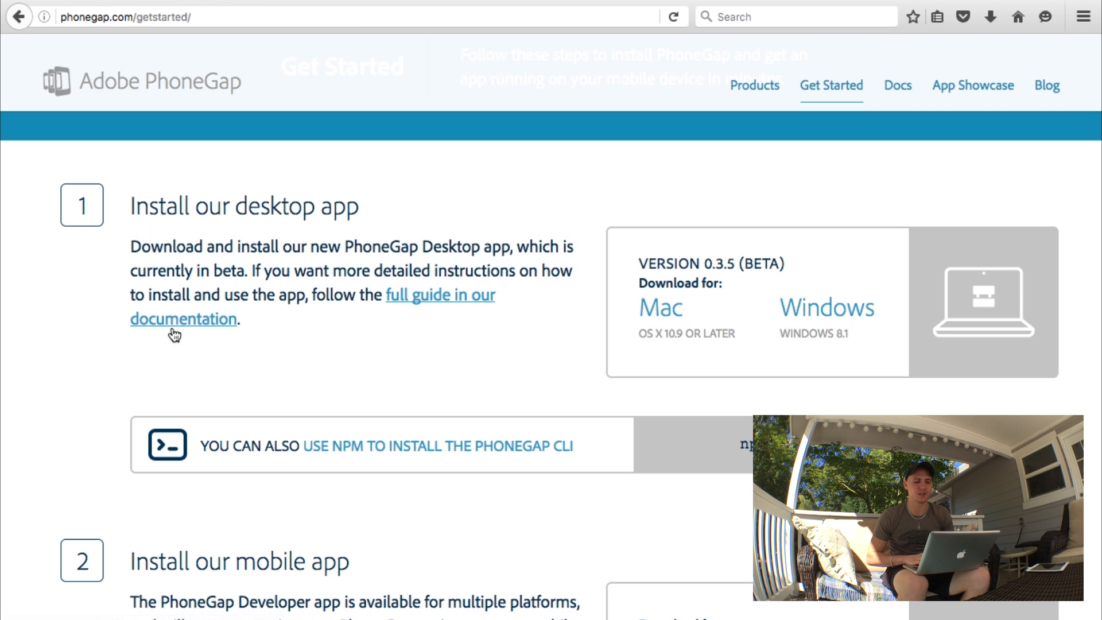
scroll("down", 3)
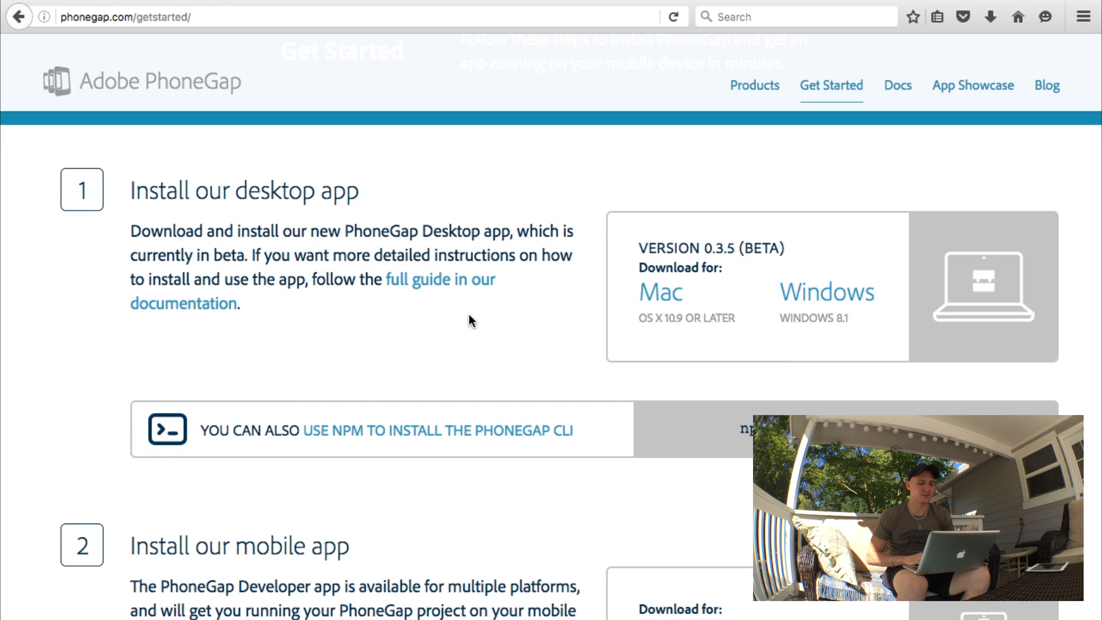
scroll("down", 3)
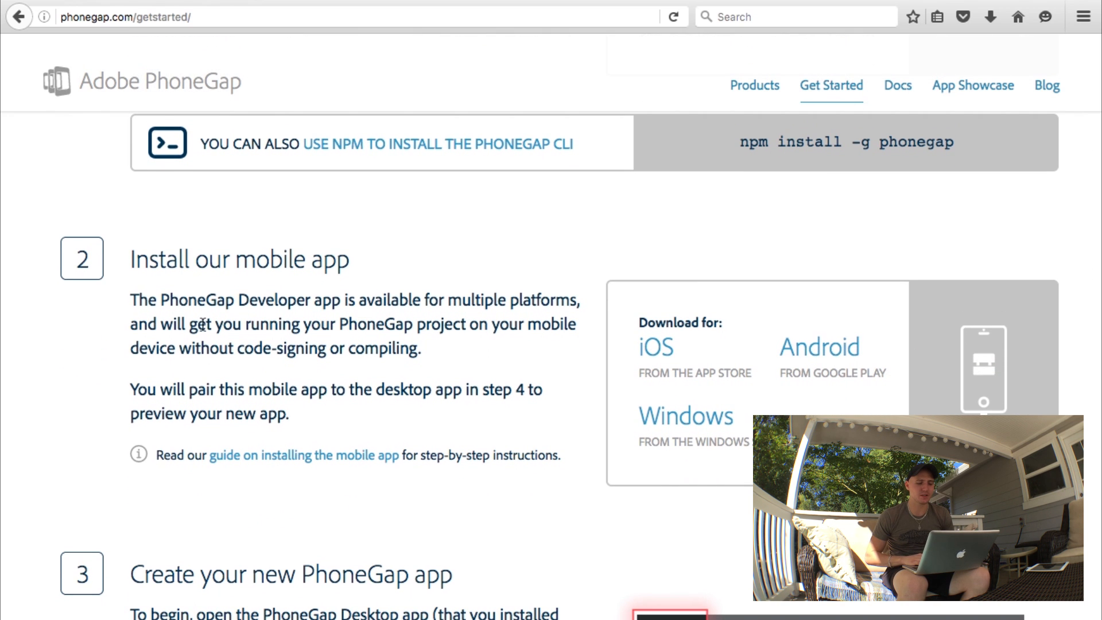
mouse_move(295, 302)
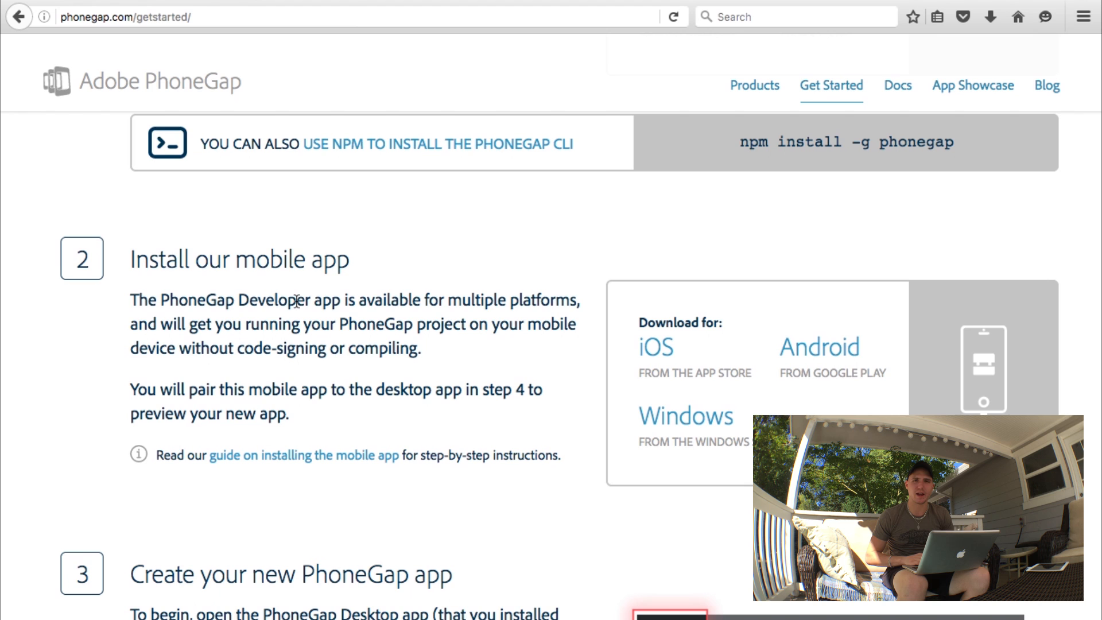
scroll("down", 3)
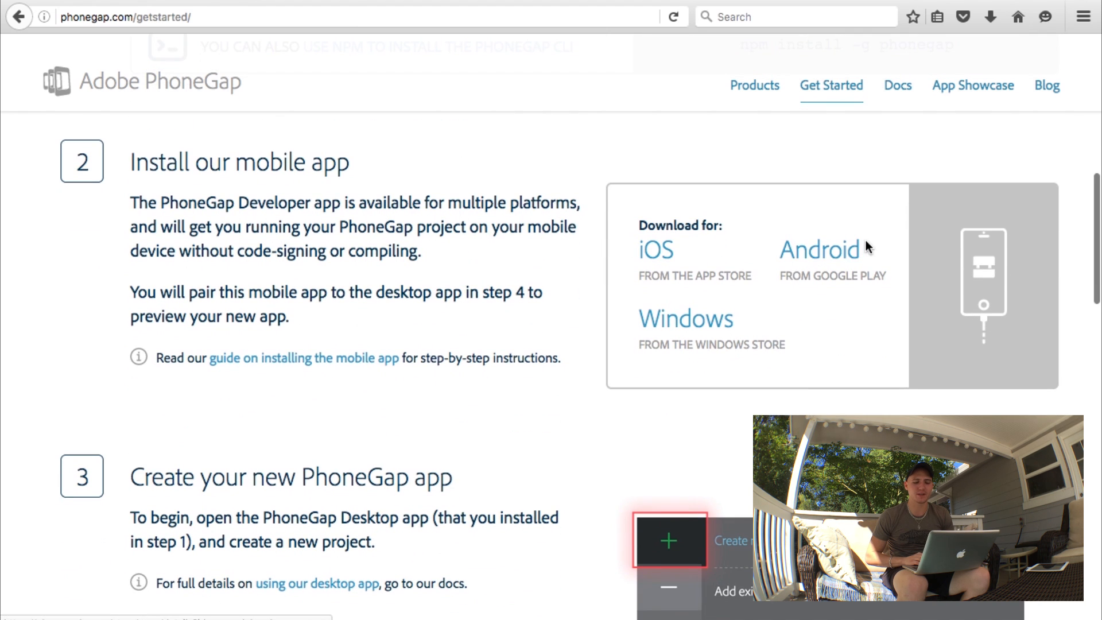
scroll("down", 3)
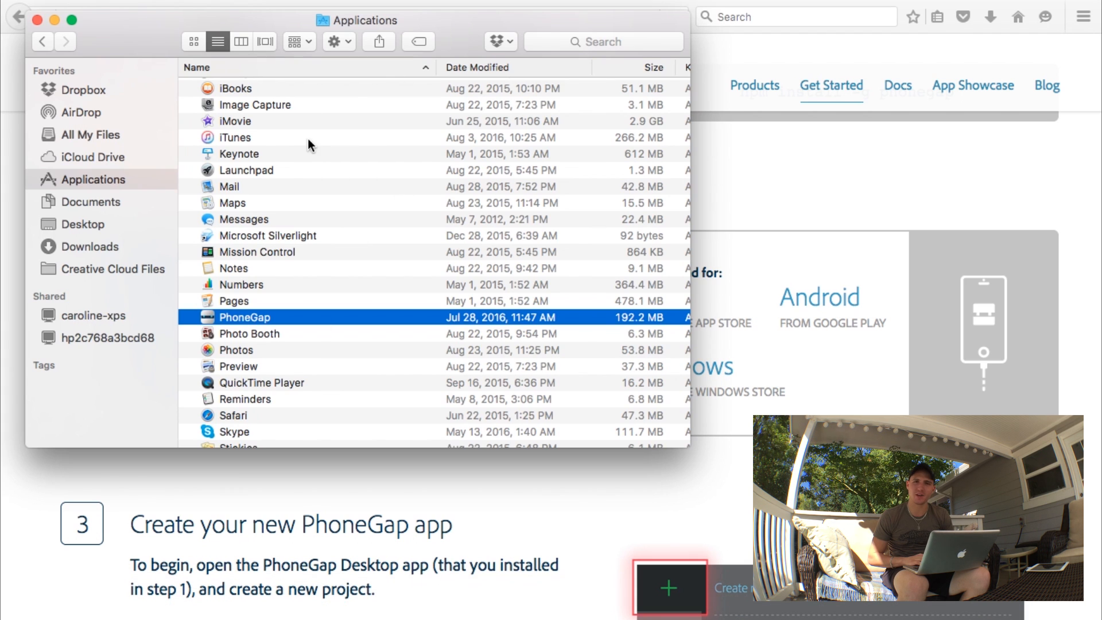
Scroll the Applications list and launch PhoneGap Desktop
scroll("down", 3)
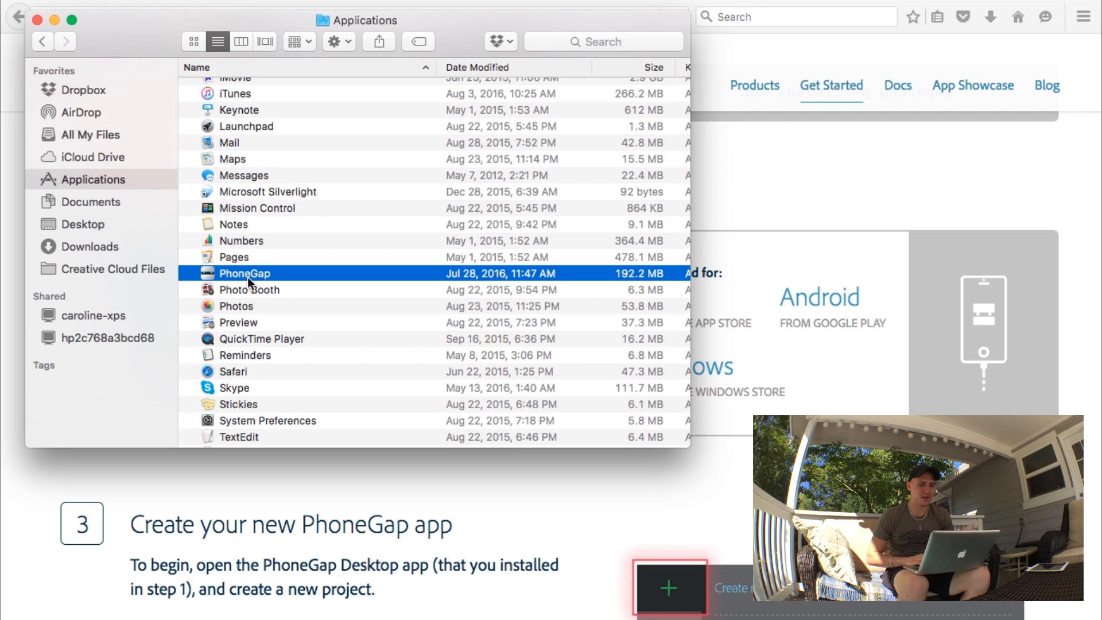
double_click(244, 273)
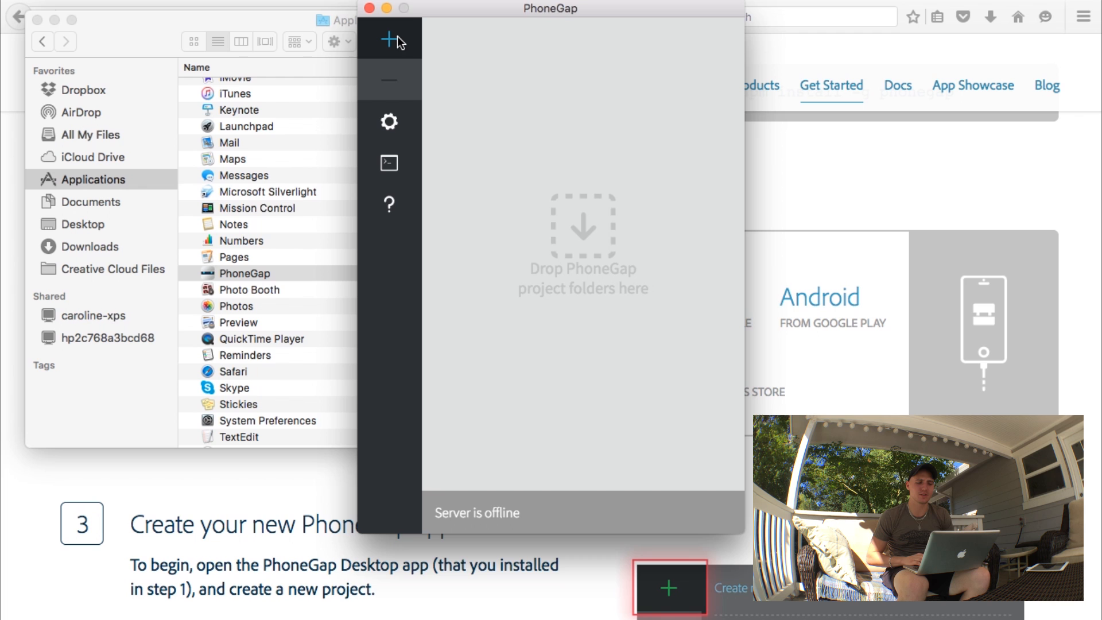
Create project 'helloworld' in the Phonegap folder with ID com.thomasdevin.helloworld
left_click(388, 41)
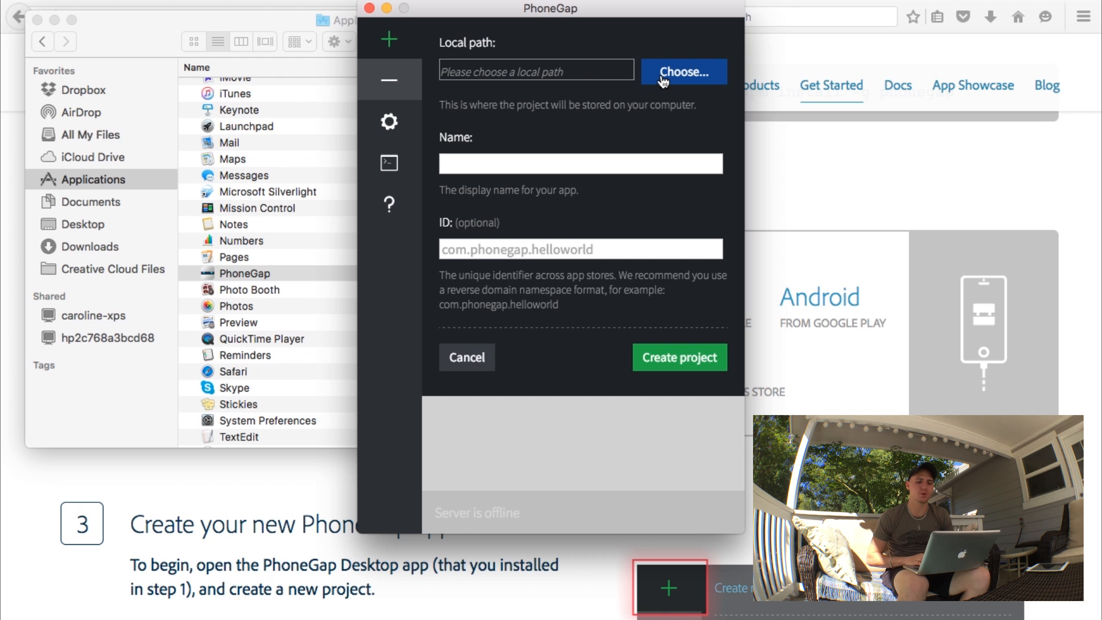
left_click(682, 72)
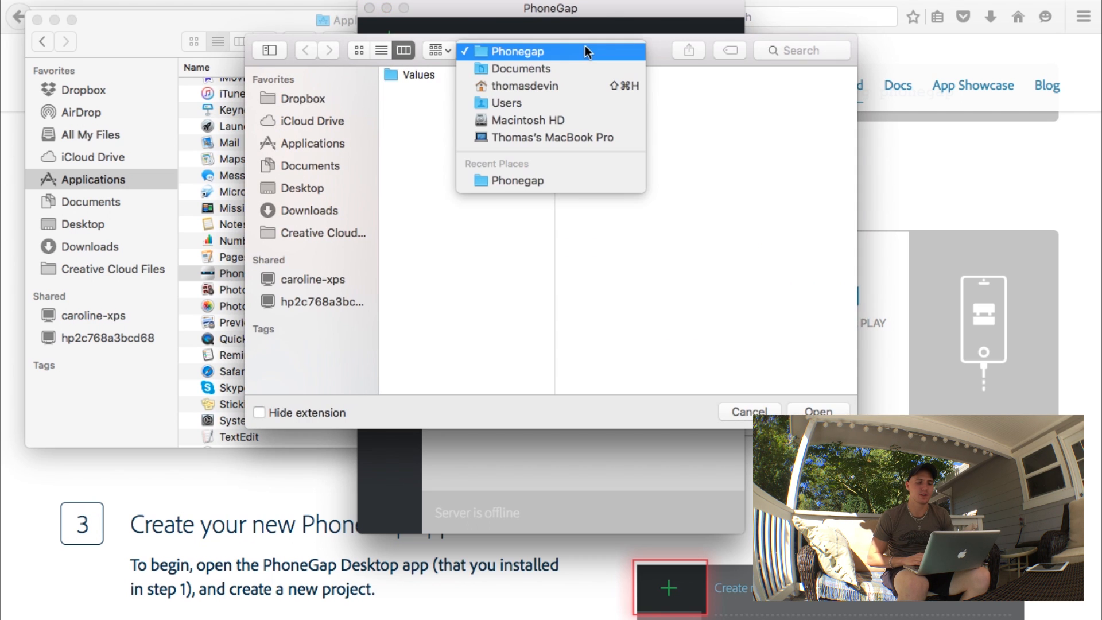
left_click(517, 51)
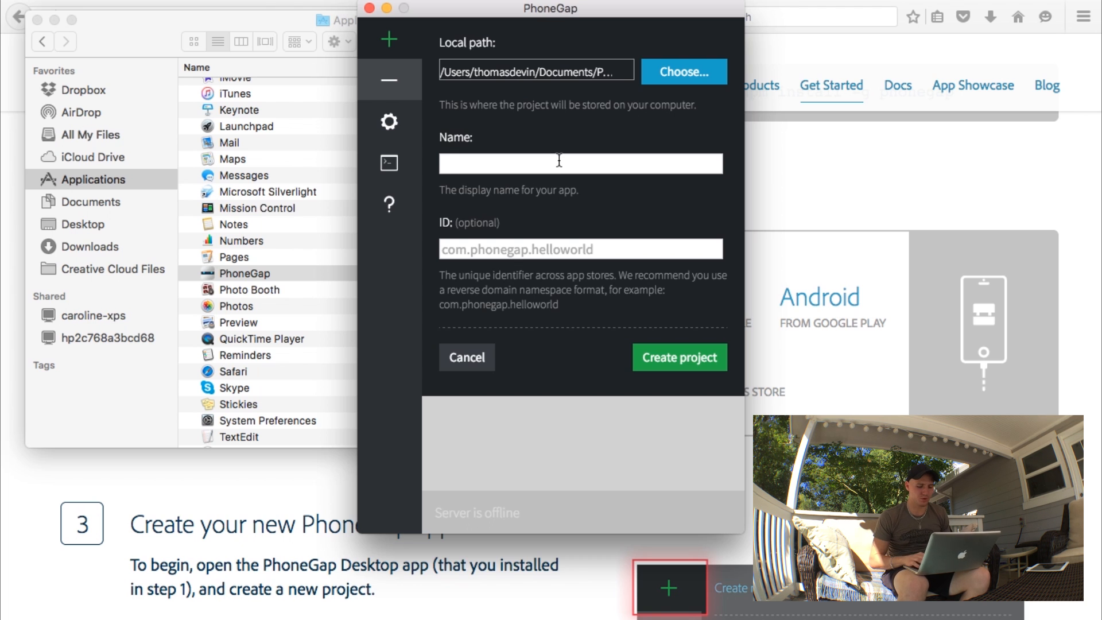
type("hello")
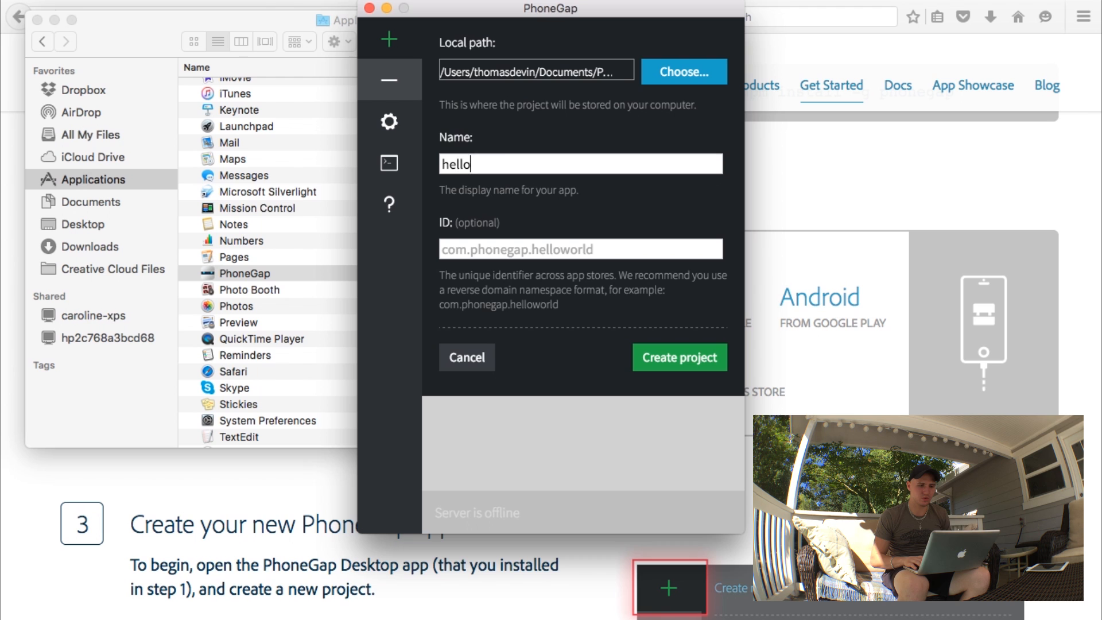
type("world")
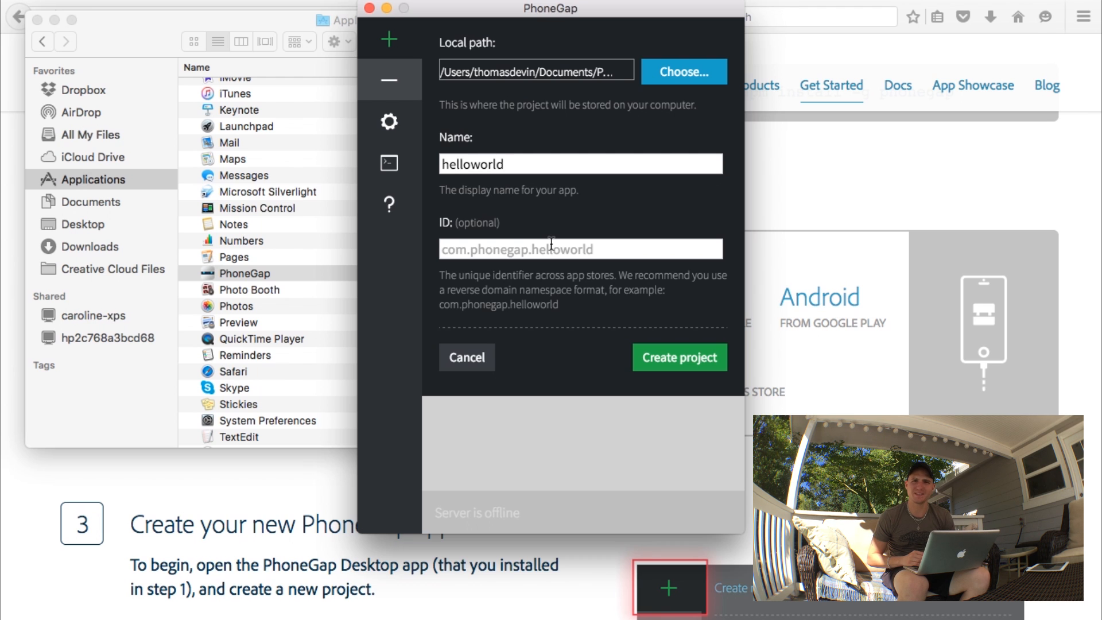
type("com.thomasdevin.helloworld")
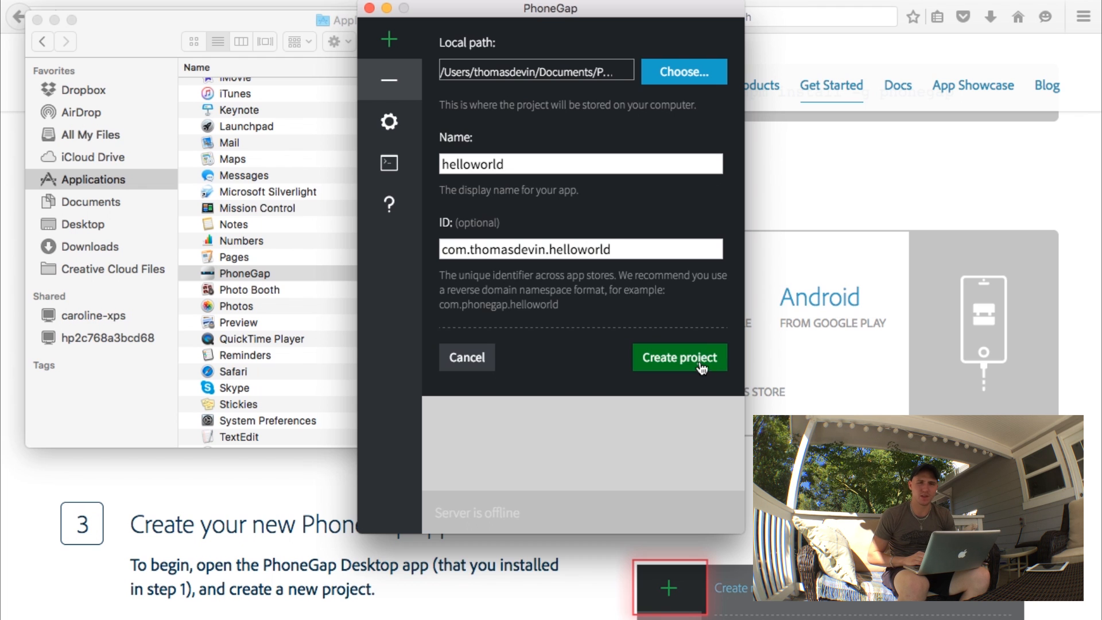
left_click(579, 249)
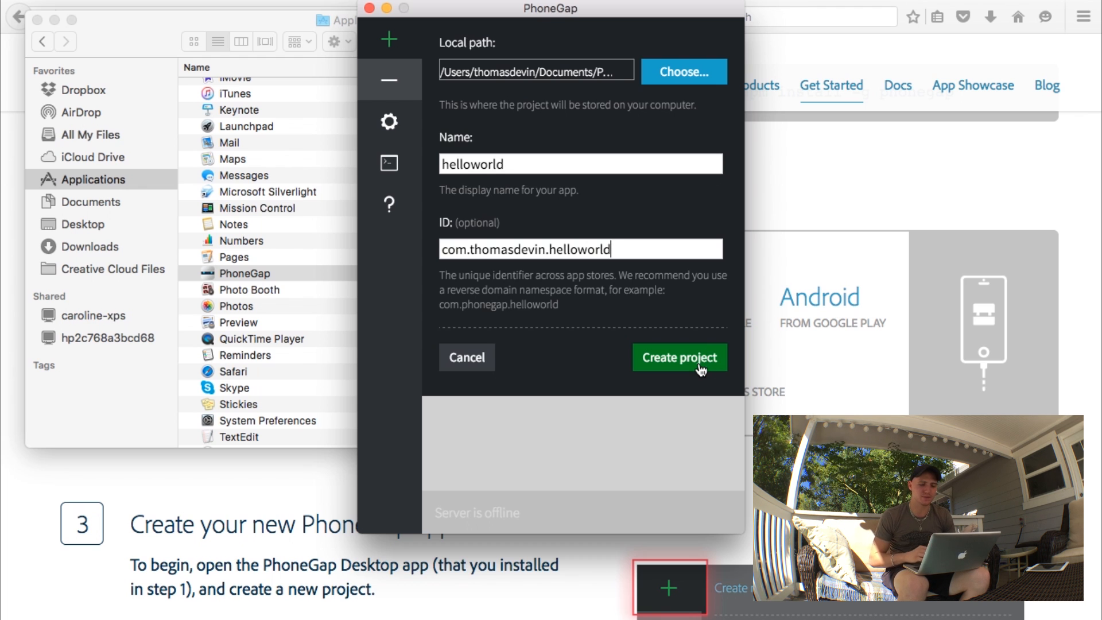
Start serving helloworld at 10.0.0.14:3000 and open its Local path folder
left_click(679, 357)
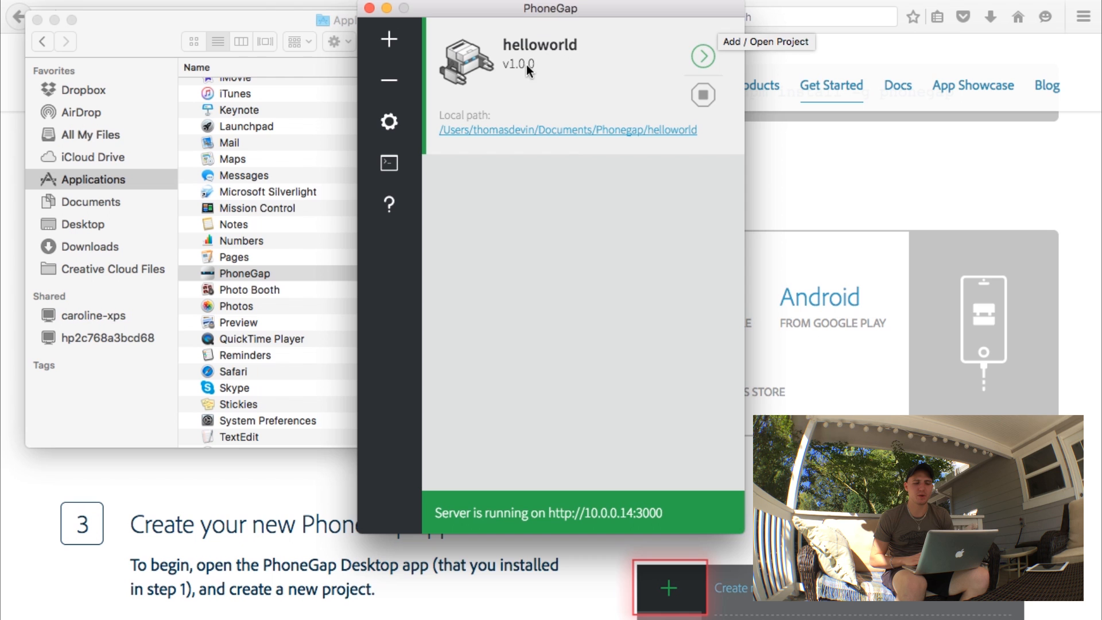
mouse_move(561, 221)
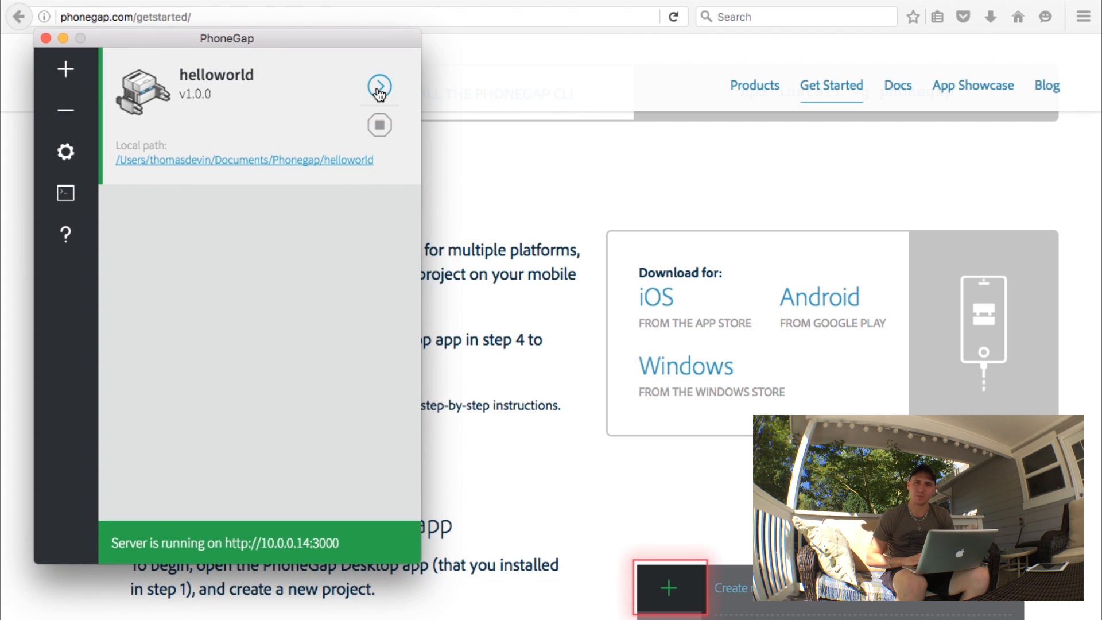
left_click(379, 125)
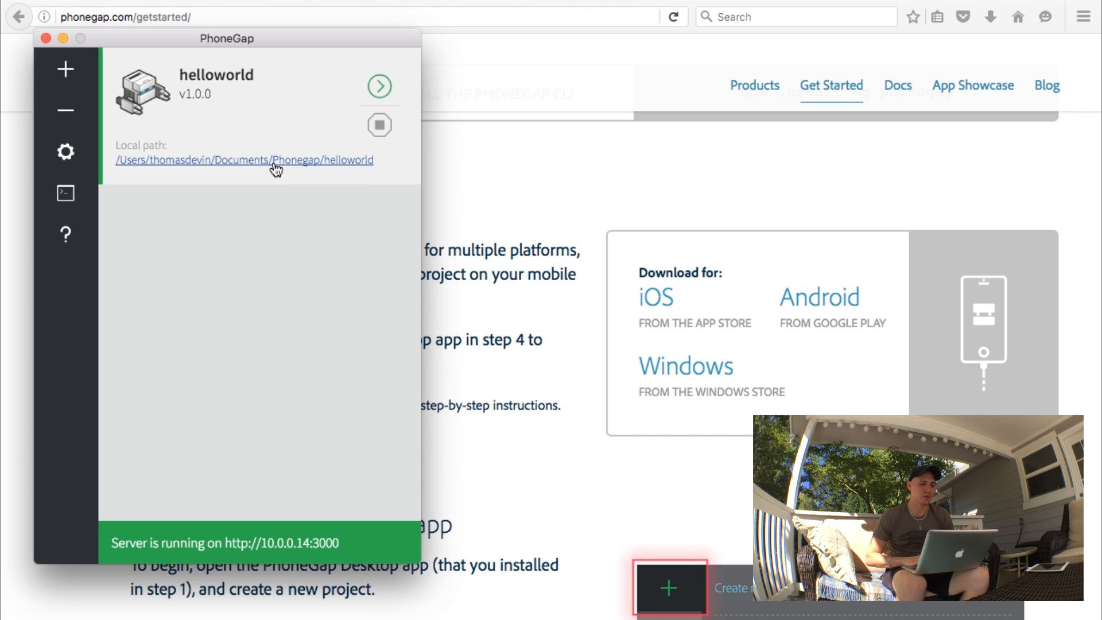
left_click(243, 159)
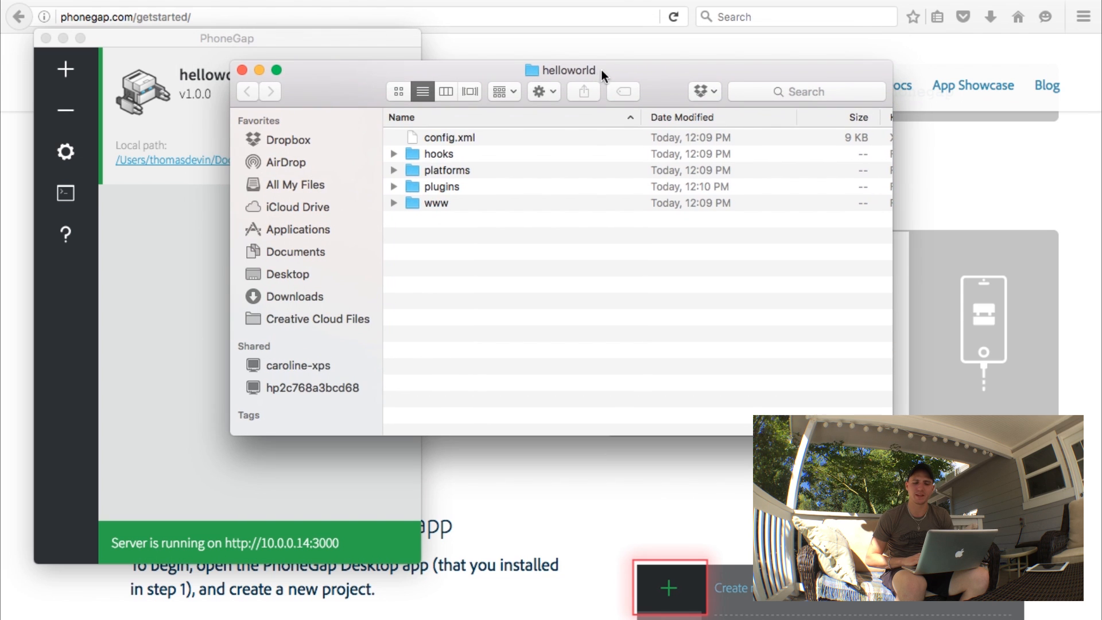
Move the Finder window aside, expand the www folder and select index.html
left_click_drag(562, 70, 661, 75)
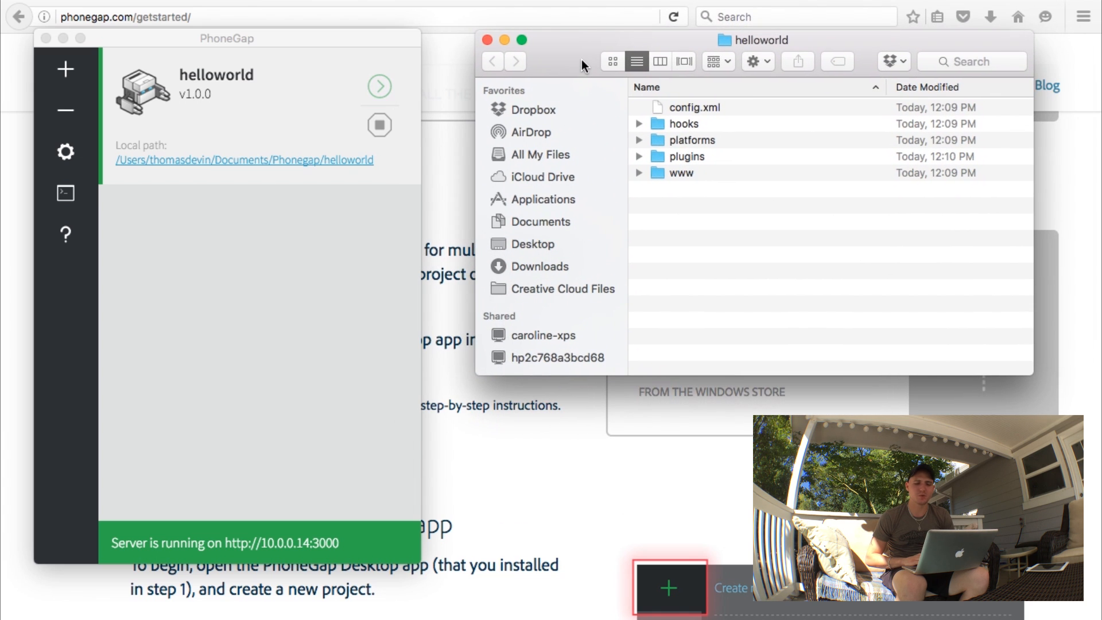
left_click(680, 172)
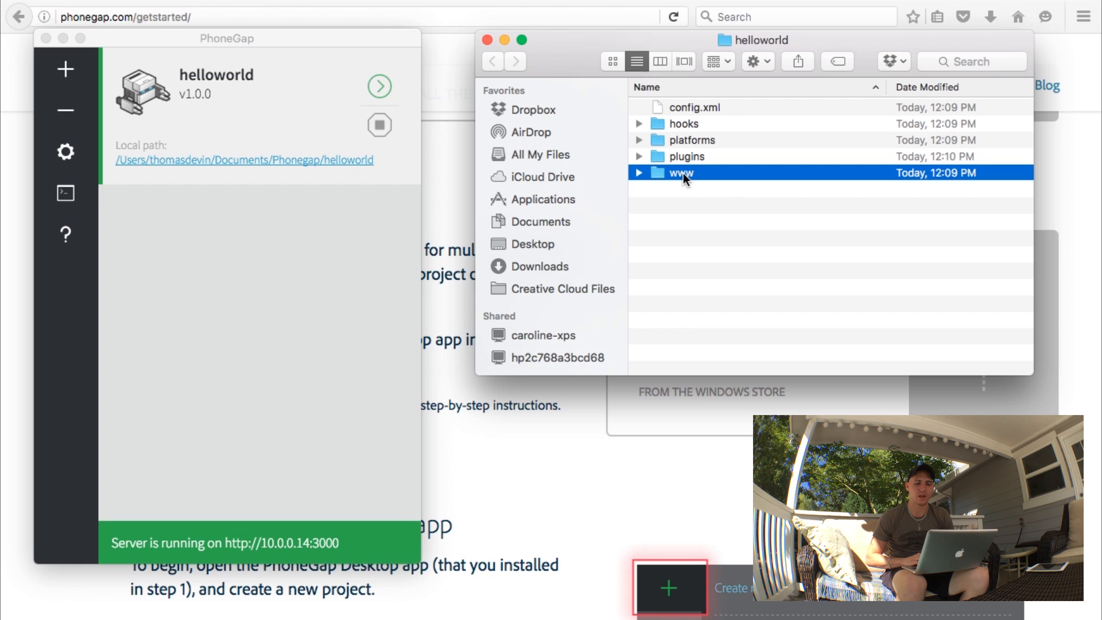
left_click(639, 172)
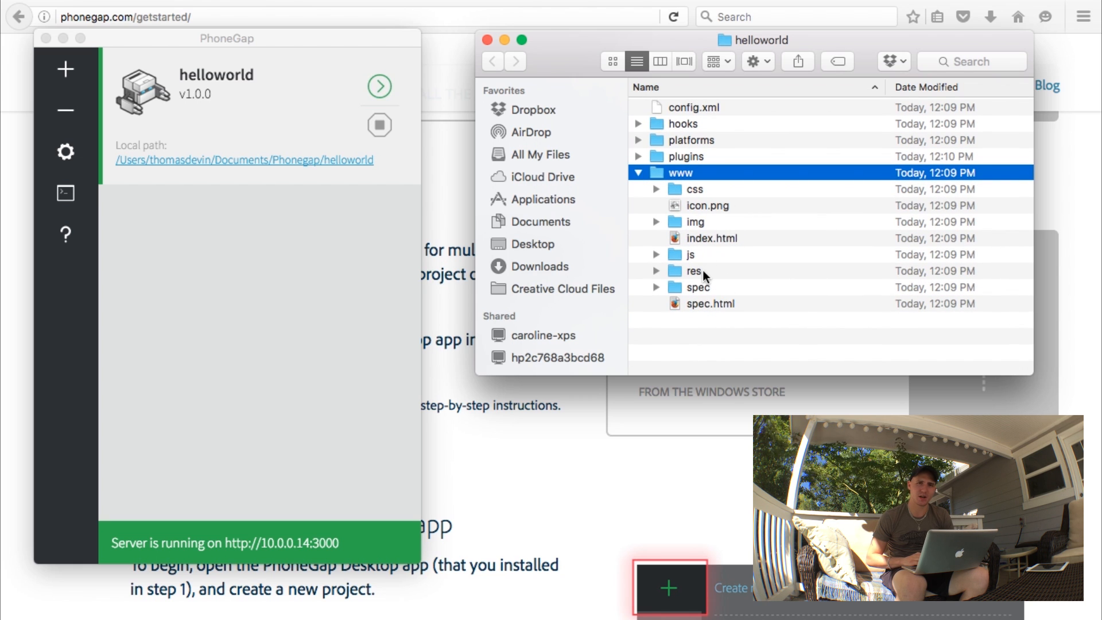
mouse_move(673, 234)
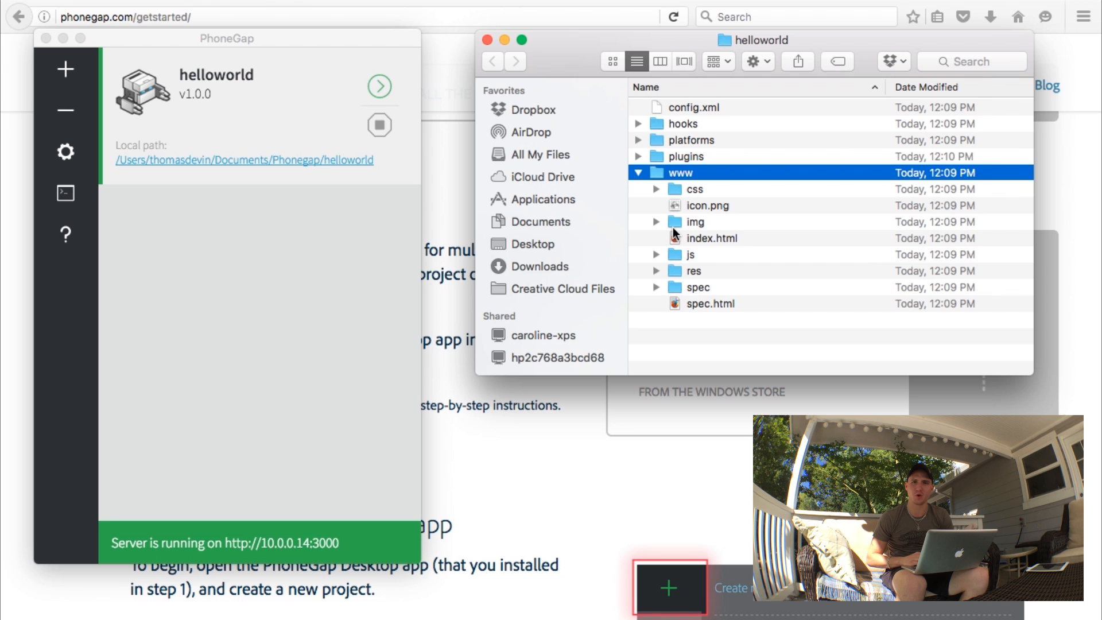
left_click(638, 172)
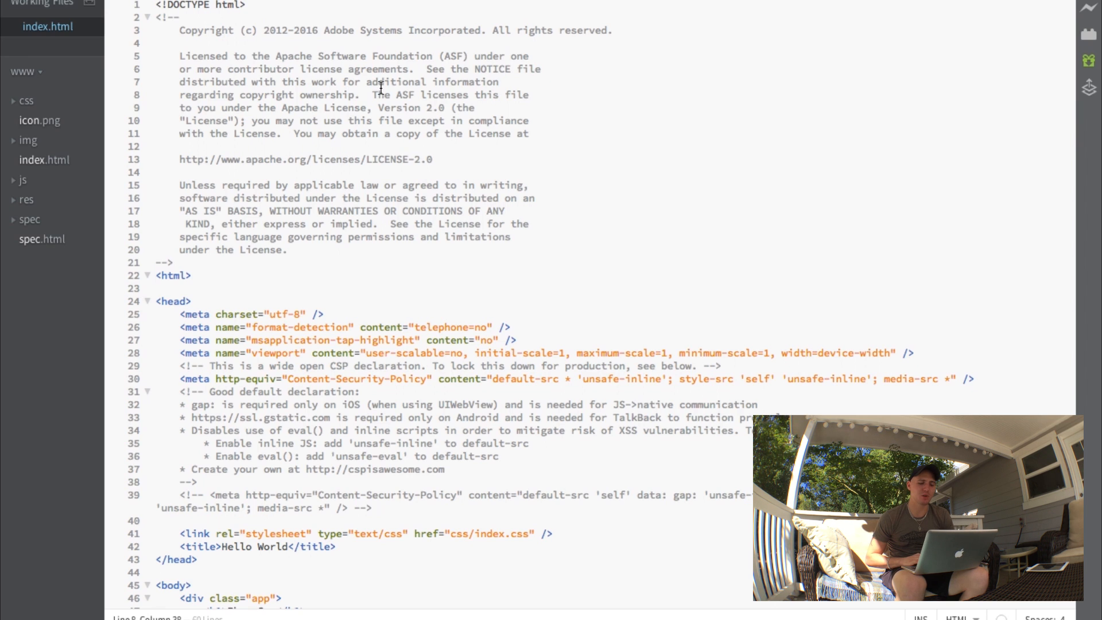
Scroll through index.html and select the four meta tag lines in the head
scroll("down", 3)
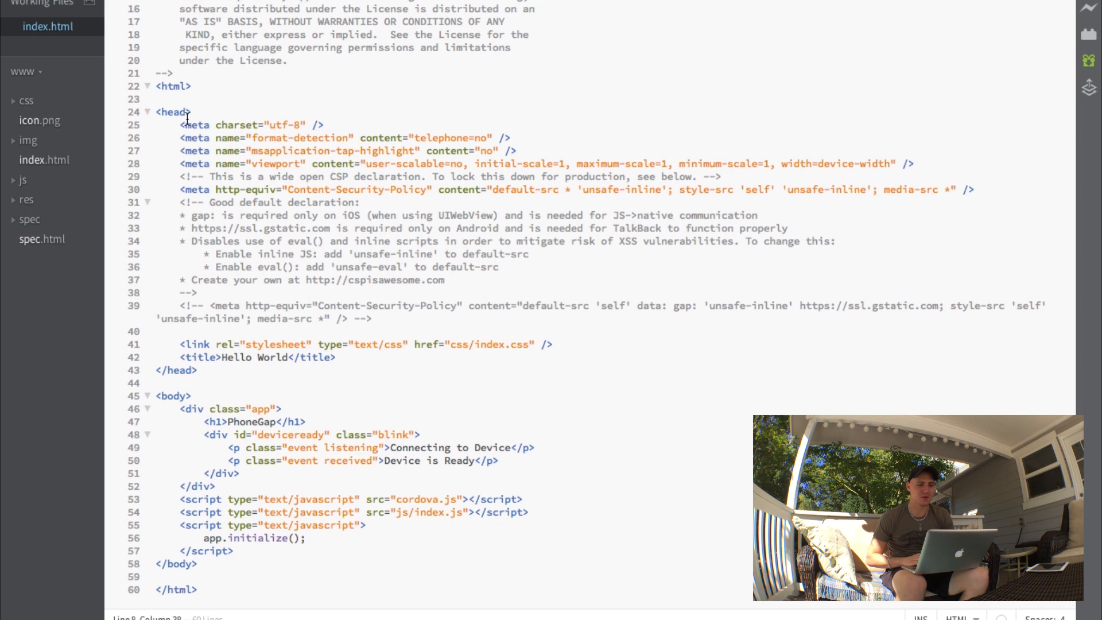
left_click_drag(188, 125, 871, 145)
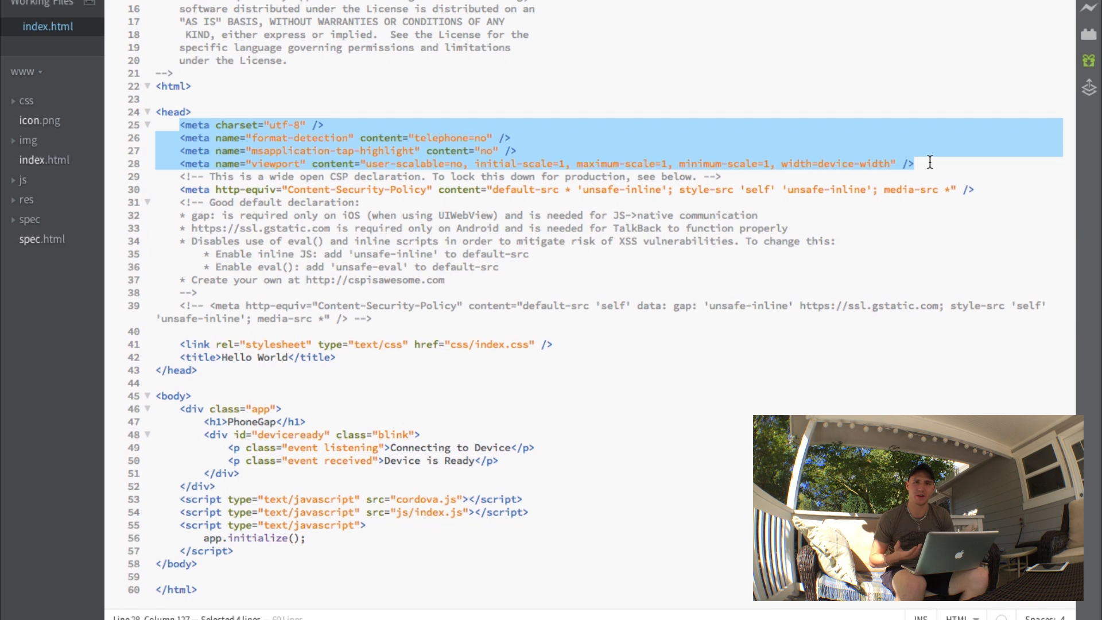
left_click(915, 163)
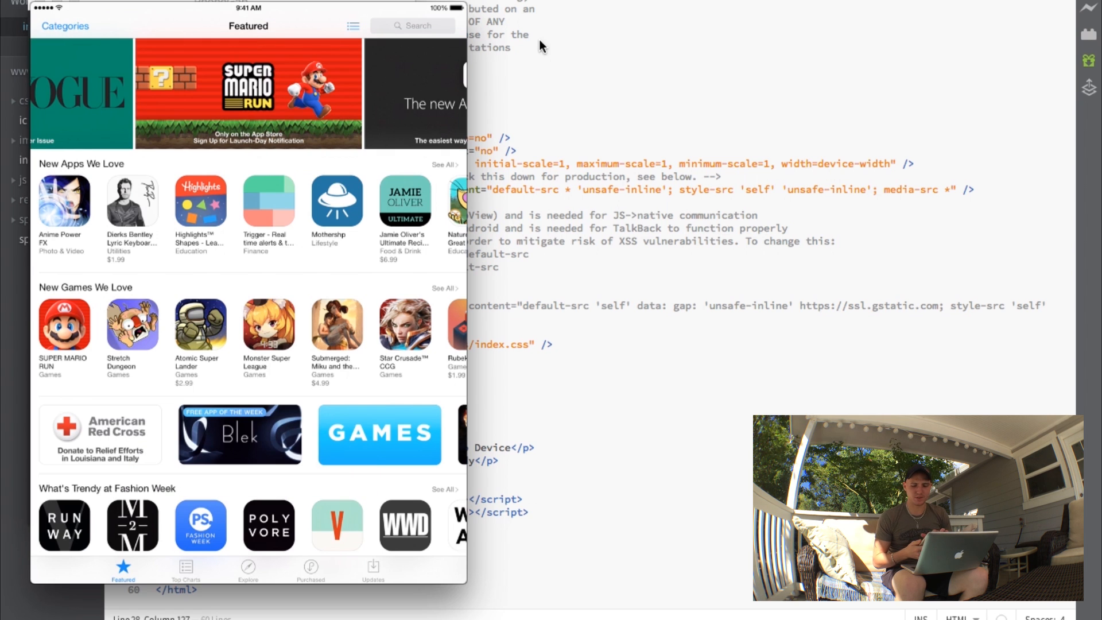
Search the iPad App Store for 'phone'
left_click(413, 26)
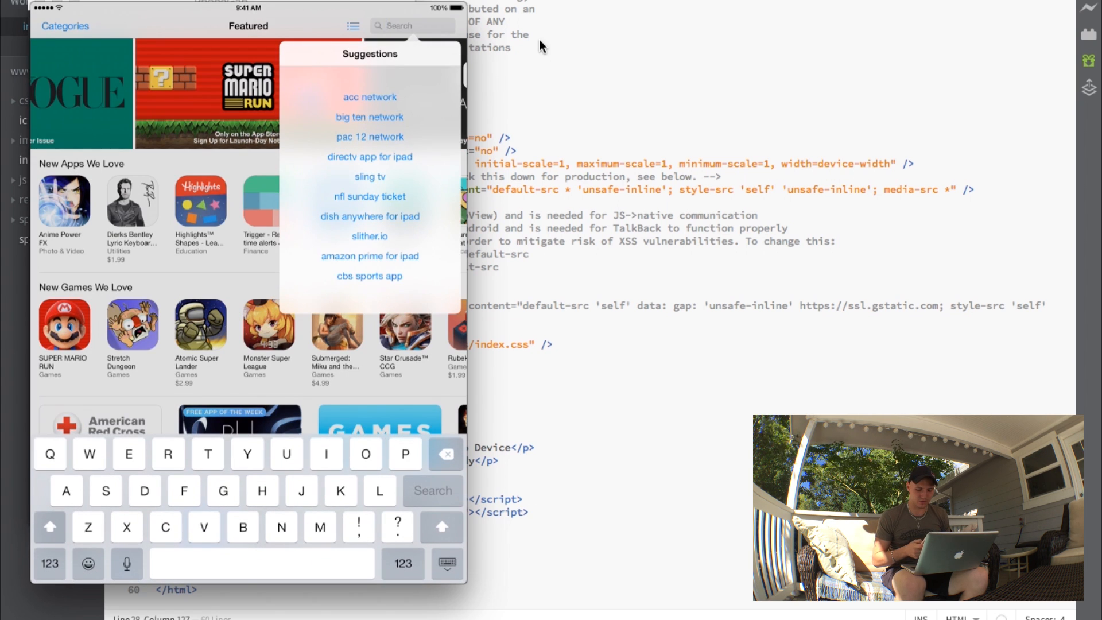
type("phone")
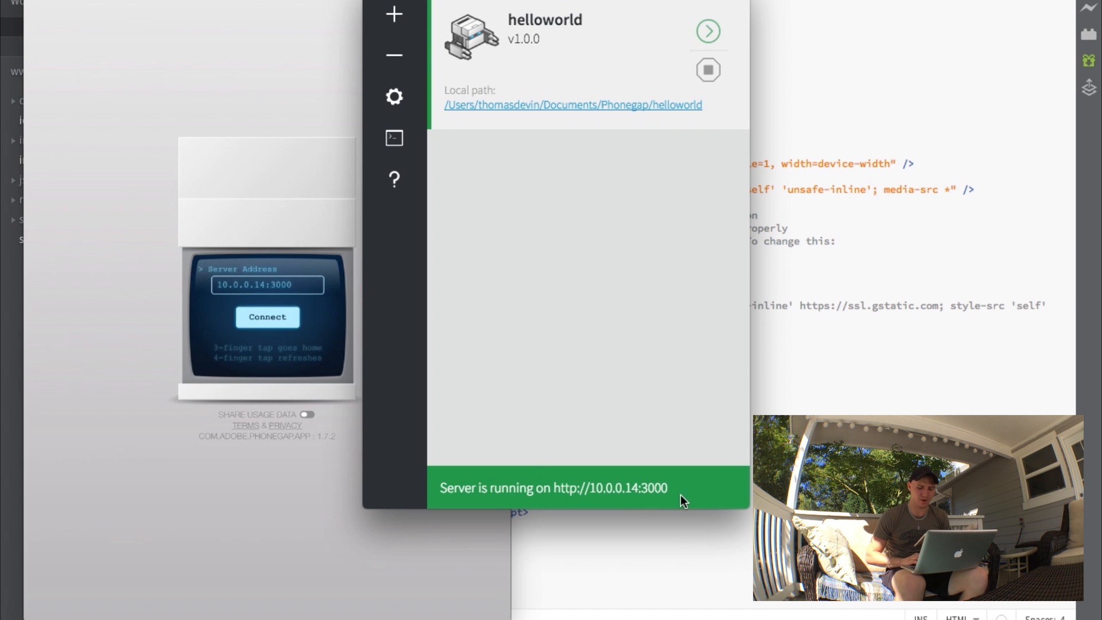
mouse_move(422, 12)
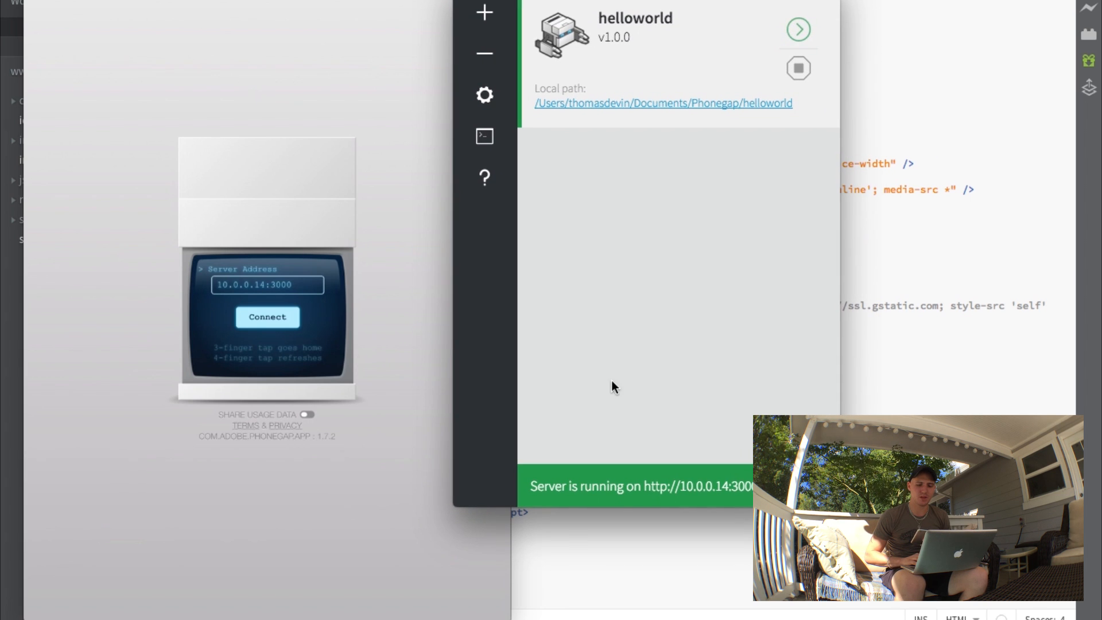
mouse_move(688, 497)
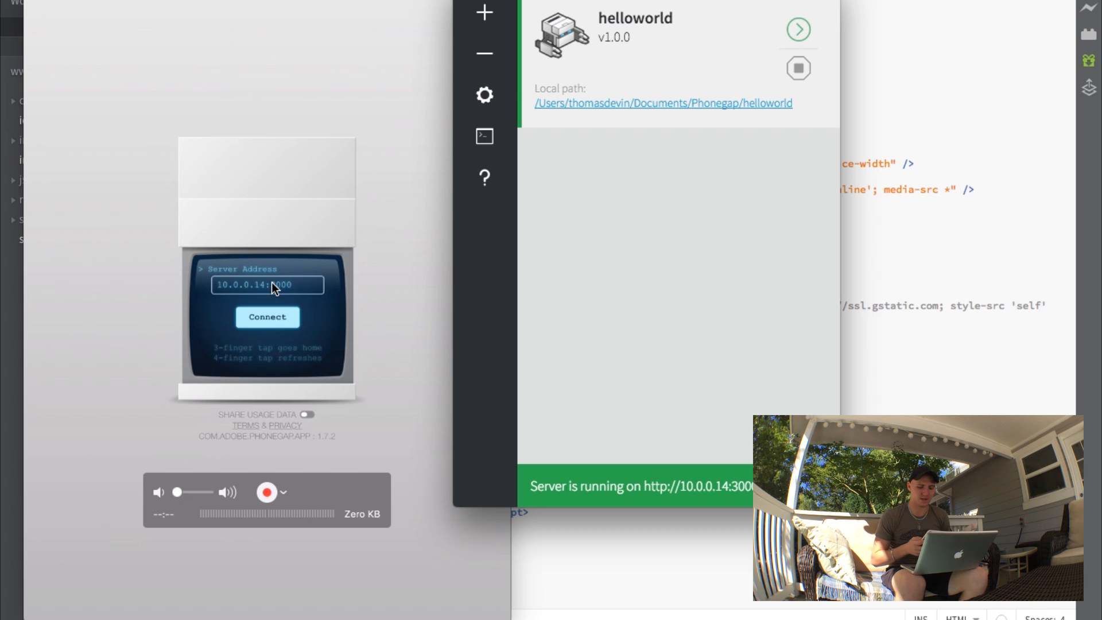
Change the server address port to 3000 and connect to 10.0.0.14:3000
left_click(267, 285)
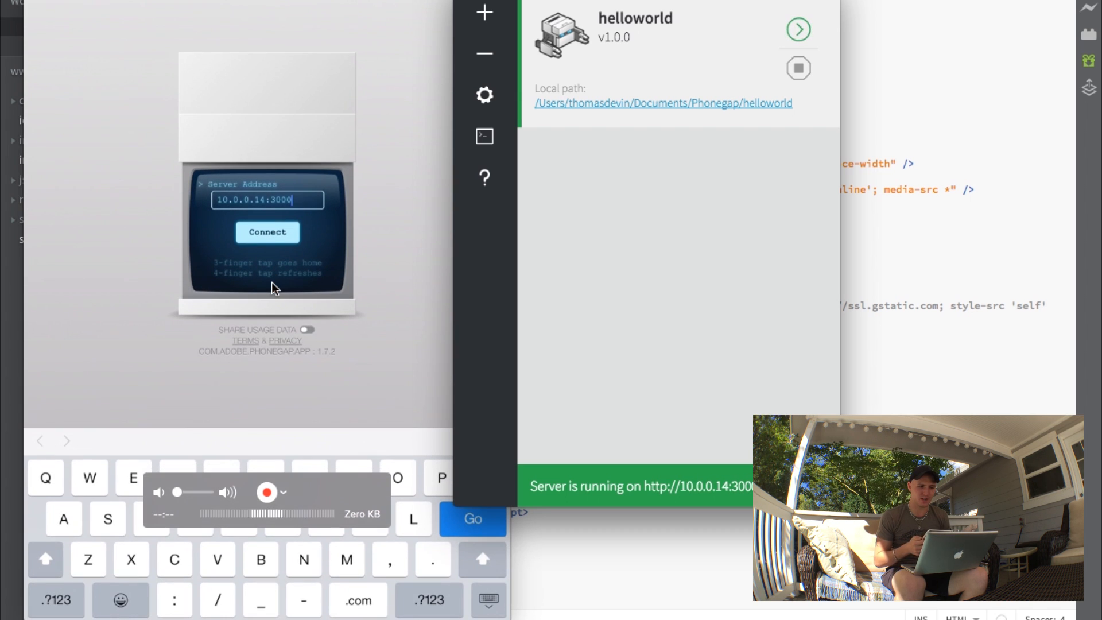
key("Backspace")
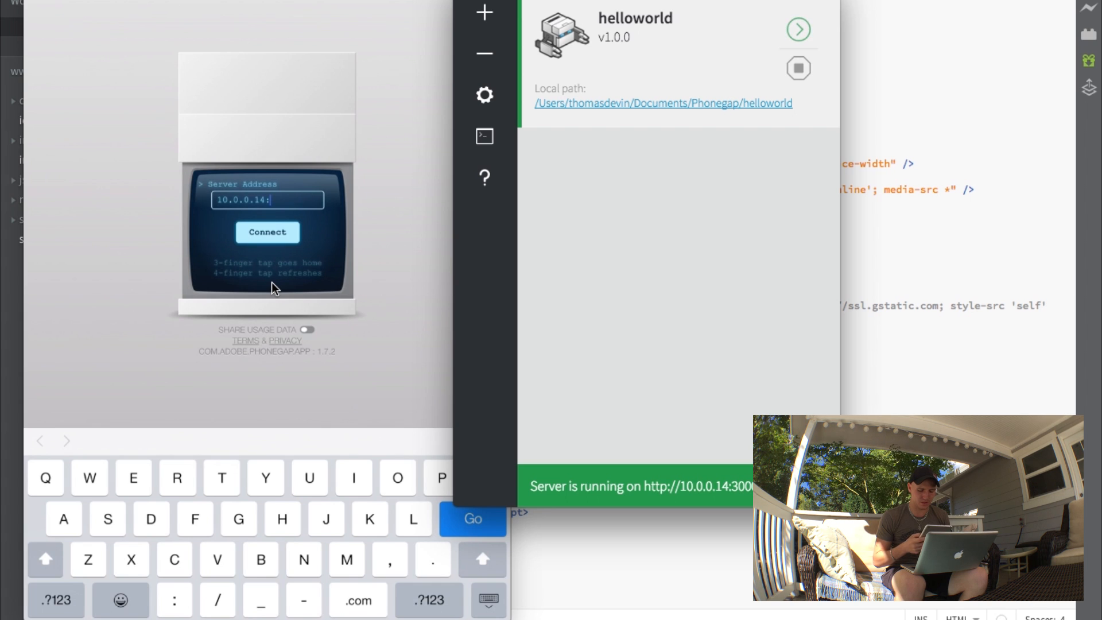
type("3000")
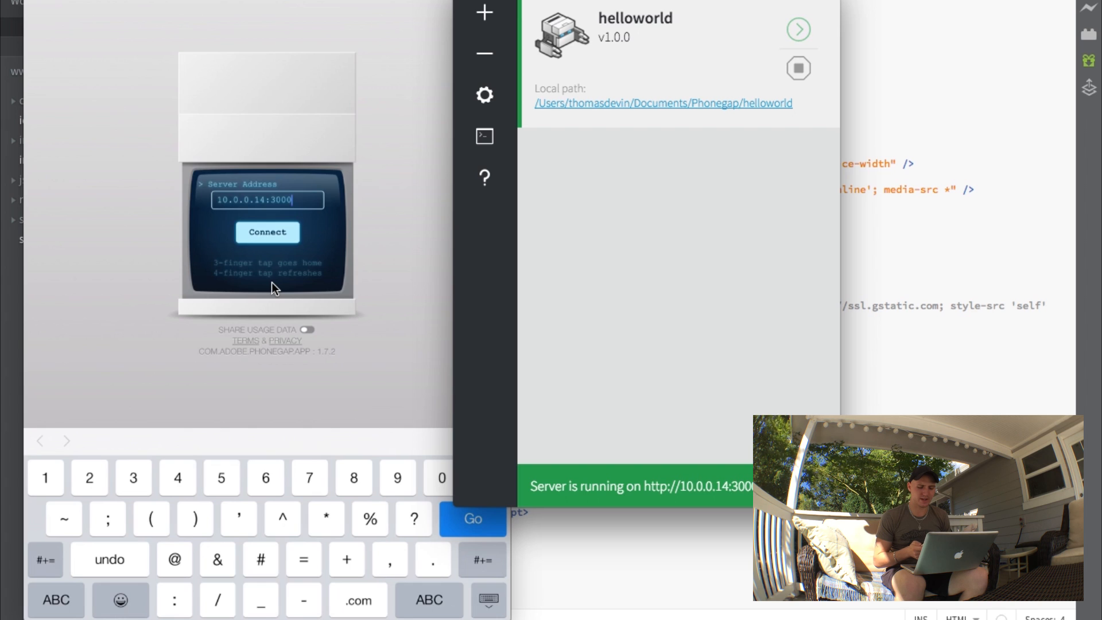
left_click(267, 232)
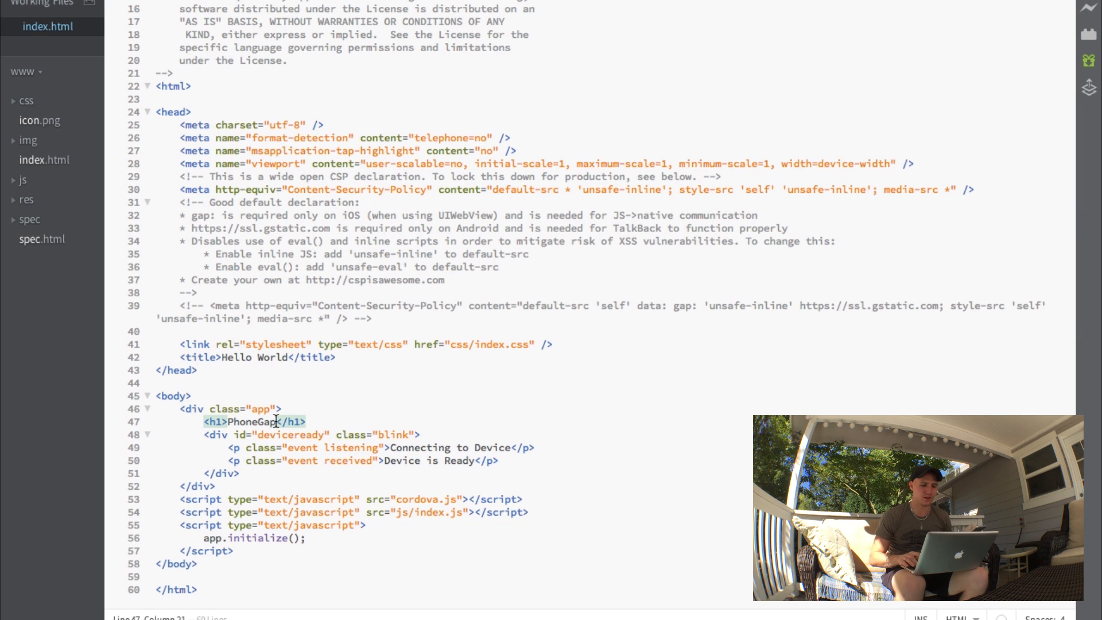
Delete the h1 'PhoneGap' text and type 'HElo' in its place
key("Backspace")
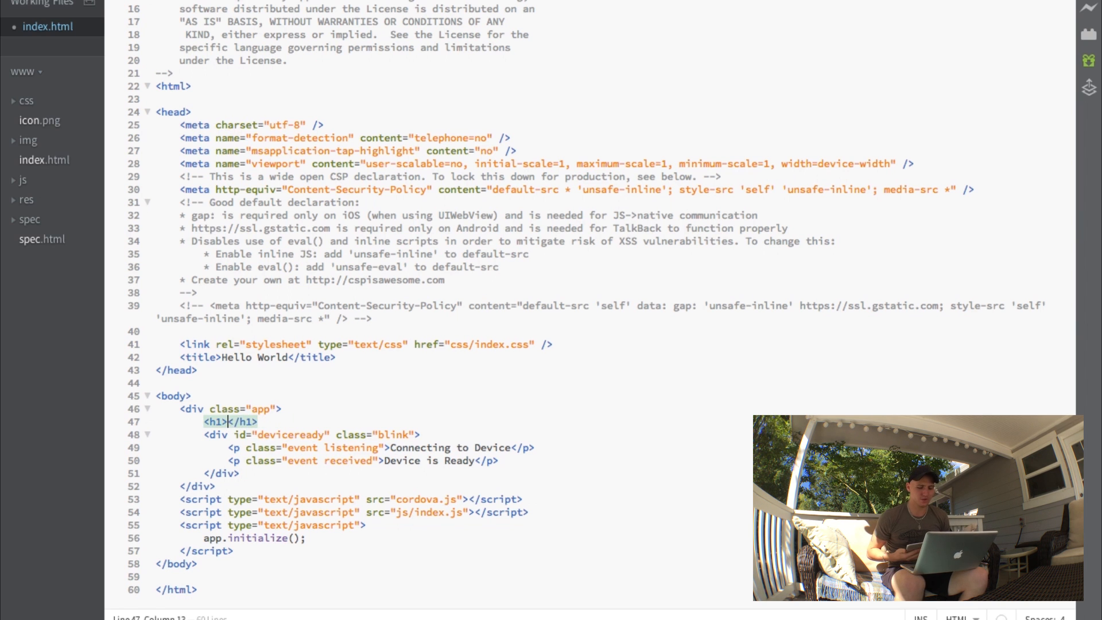
type("HElo")
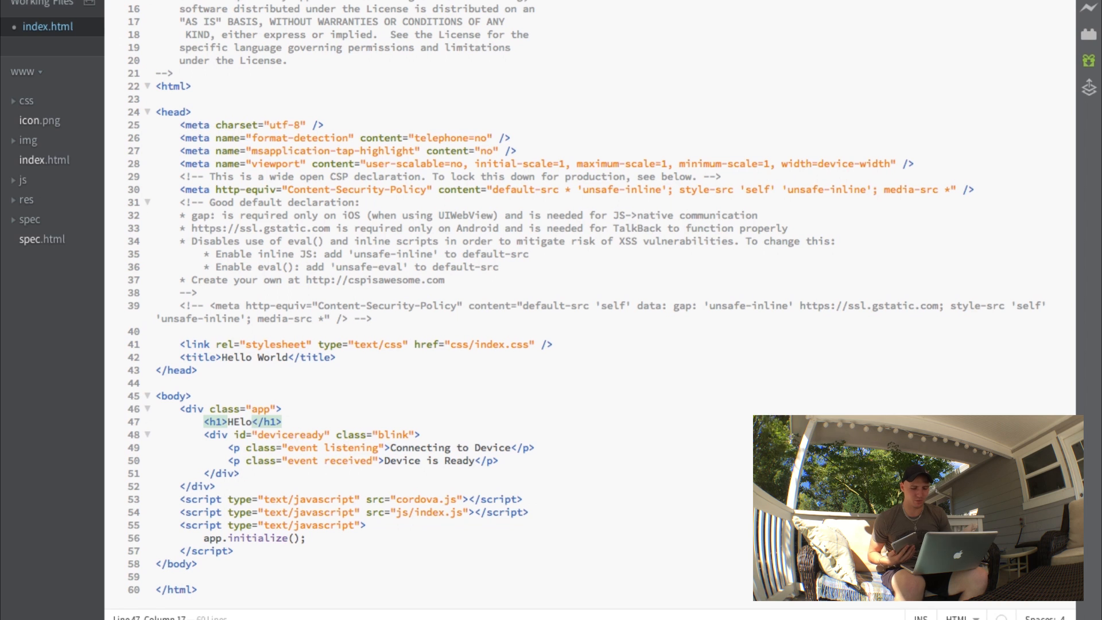